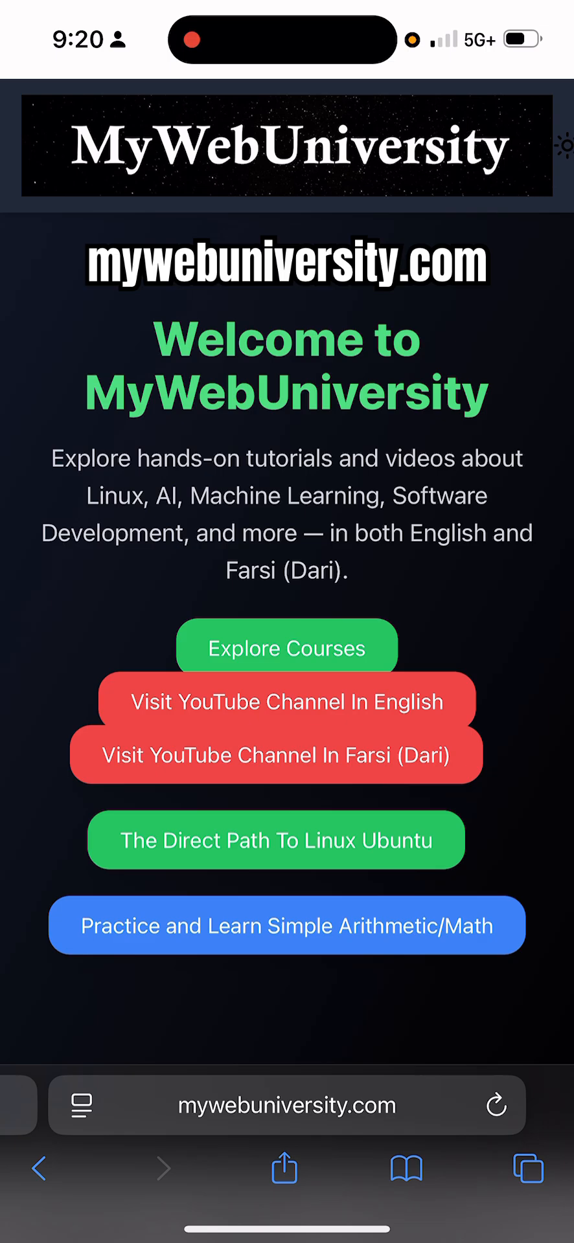
Open 'The Direct Path To Linux Ubuntu' book, then its Chapter 2 on basic UNIX and Linux commands
left_click(276, 840)
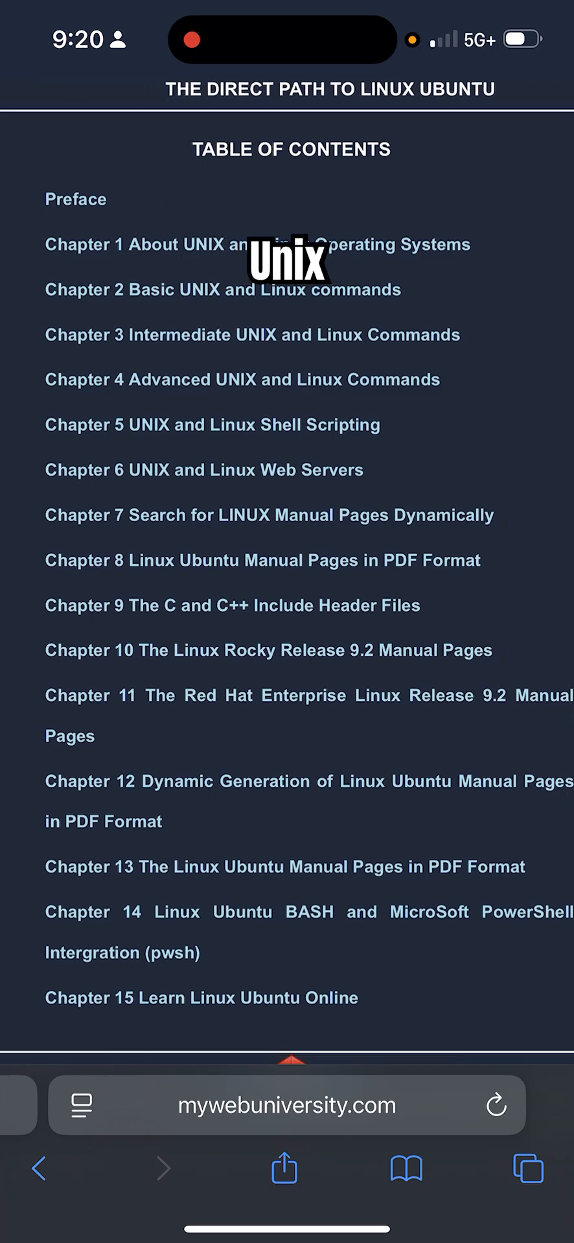
left_click(223, 293)
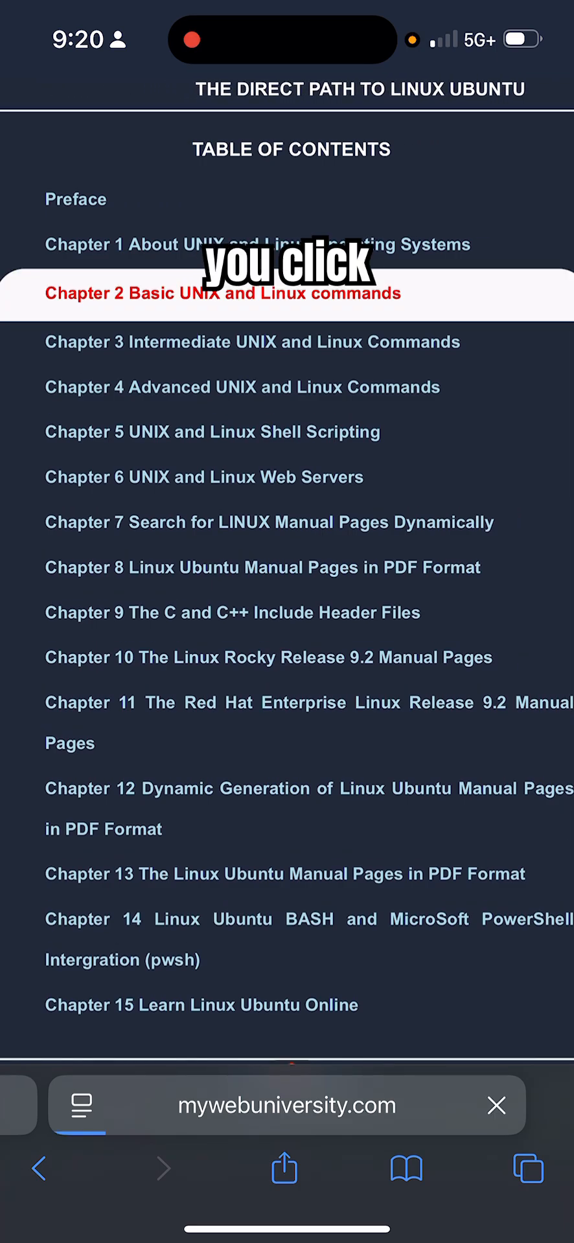
Find the cat command in Chapter 2's command table and open its learning page
left_click(222, 293)
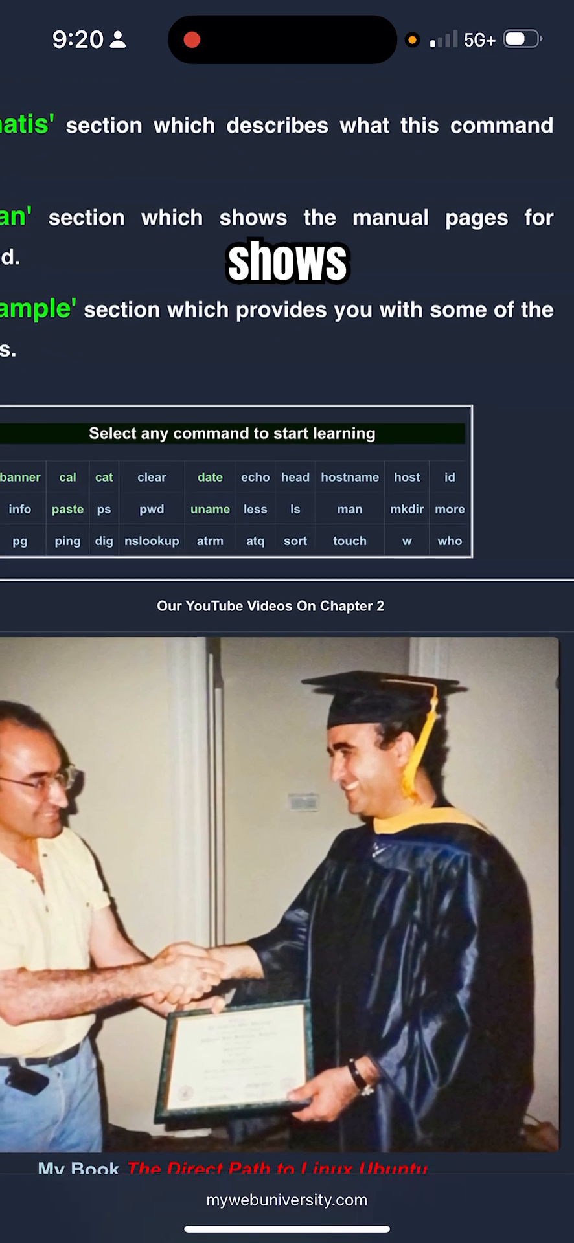
scroll("right", 3)
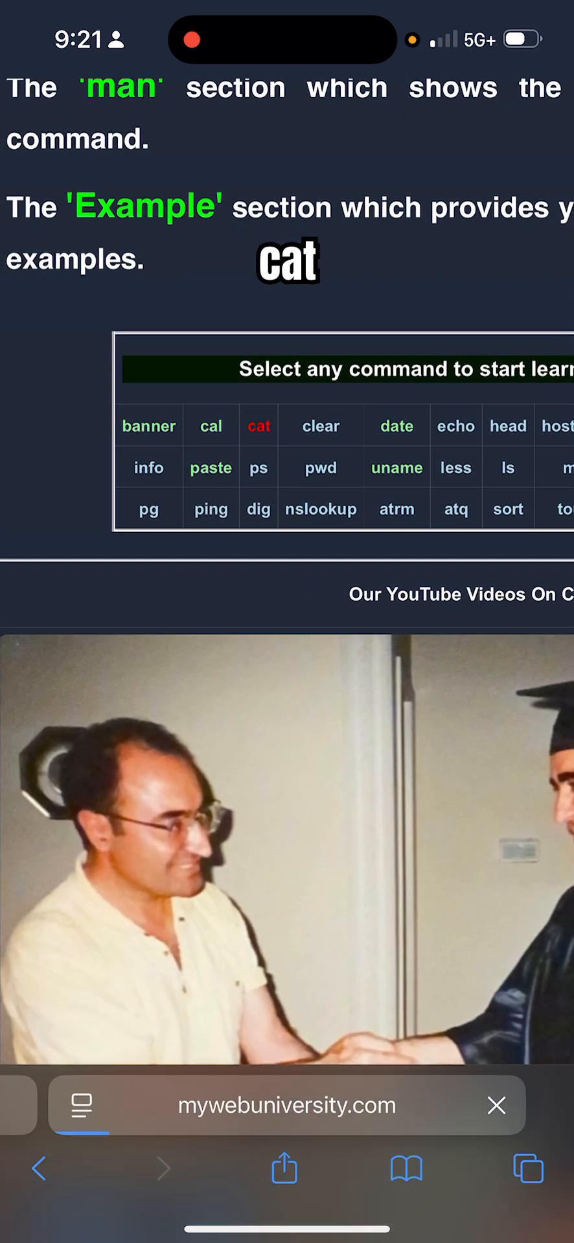
left_click(258, 426)
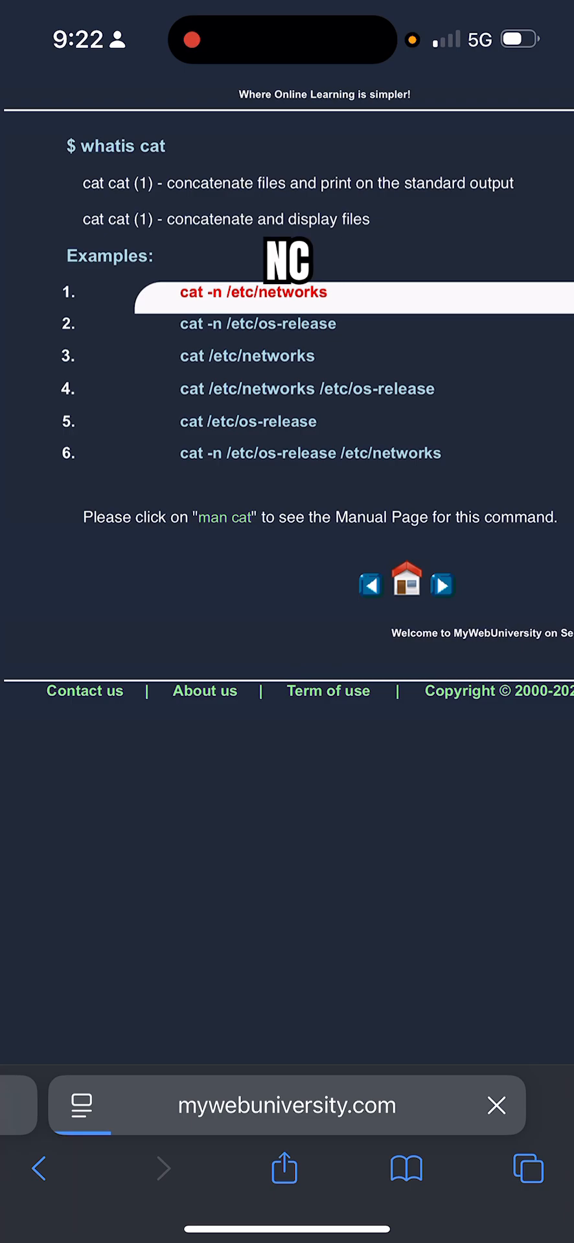
View the cat -n /etc/networks output, then run example 2, cat -n /etc/os-release
left_click(254, 293)
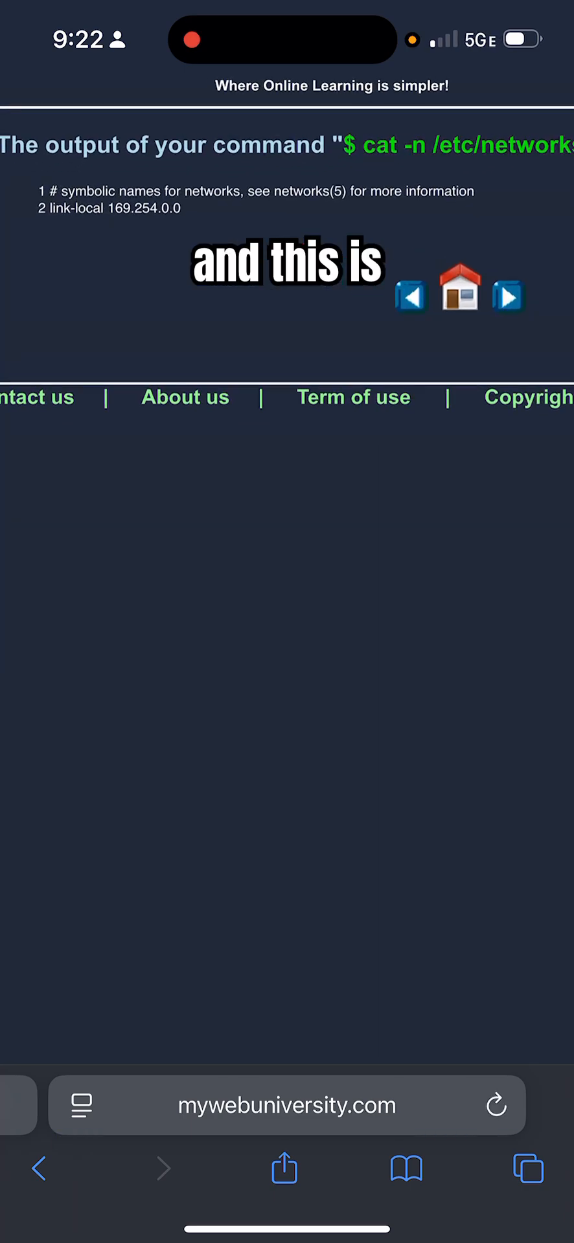
scroll("up", 3)
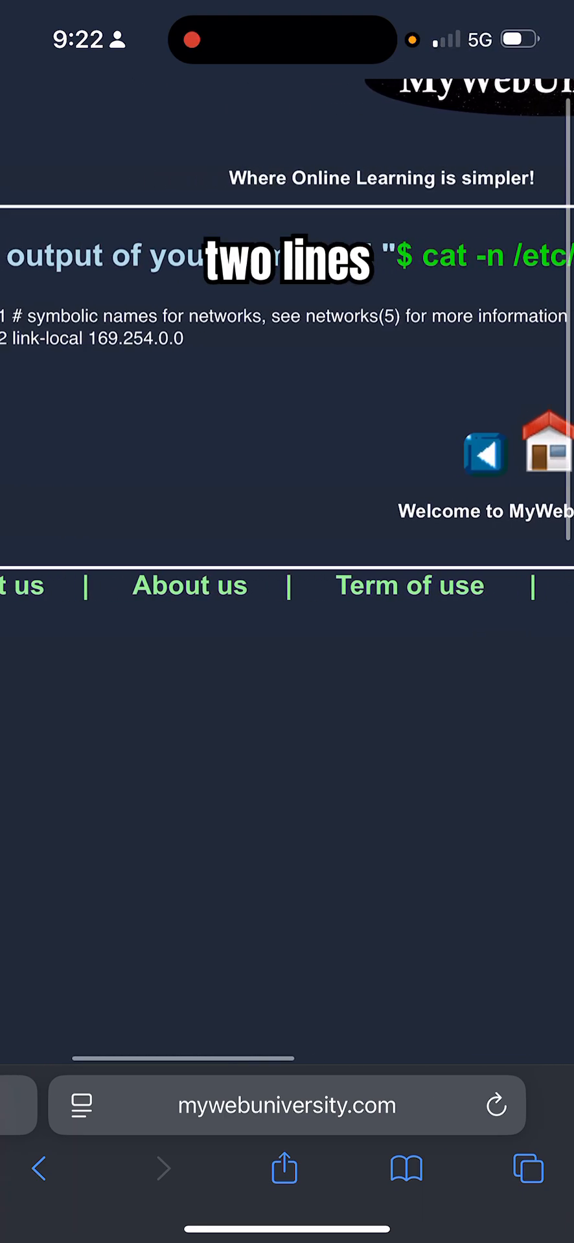
scroll("right", 3)
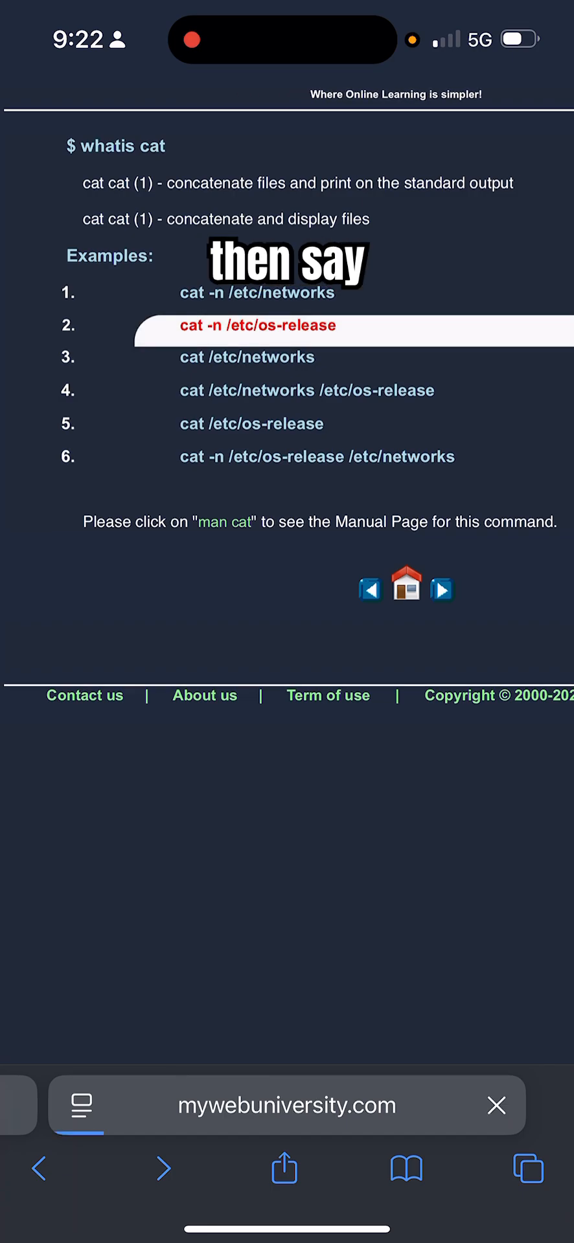
left_click(262, 325)
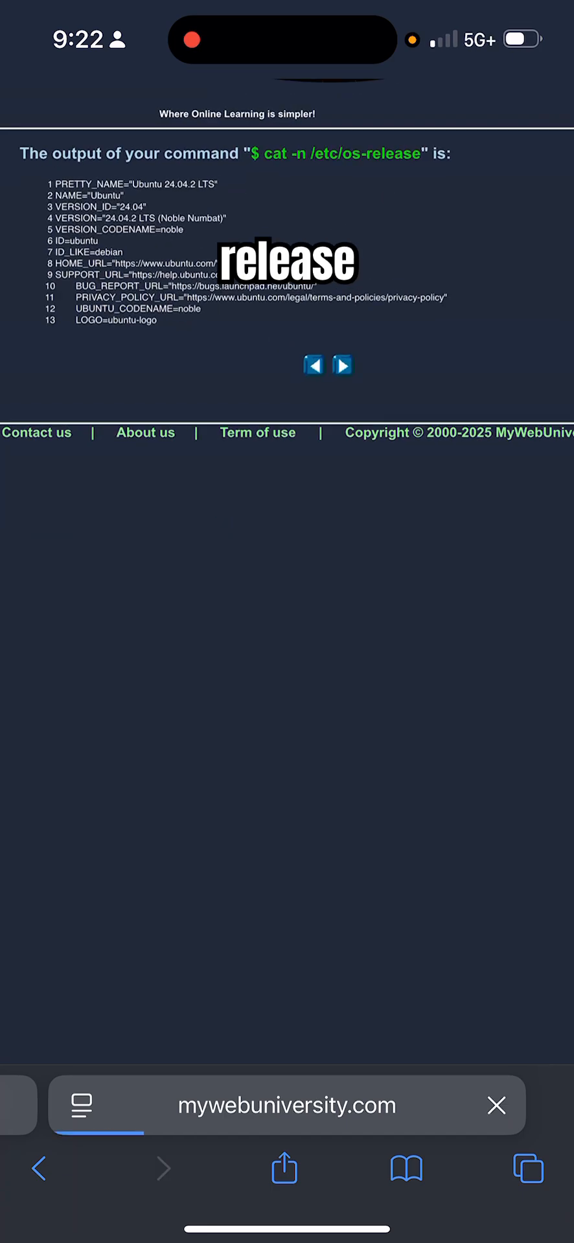